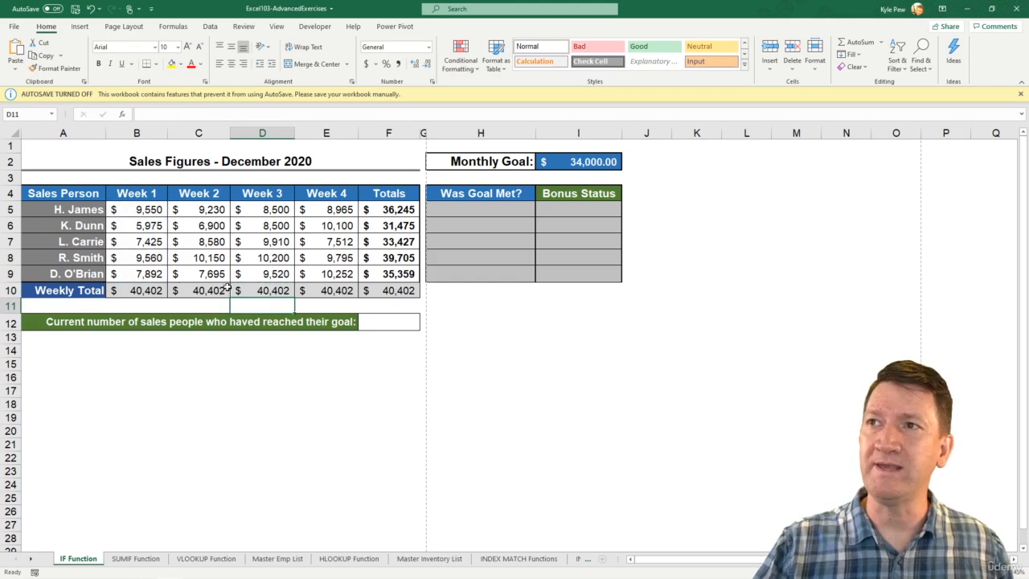
- Clear the Week 2 through Totals weekly totals, leaving B10's =SUM(Week_1) total of 40,402
click(136, 290)
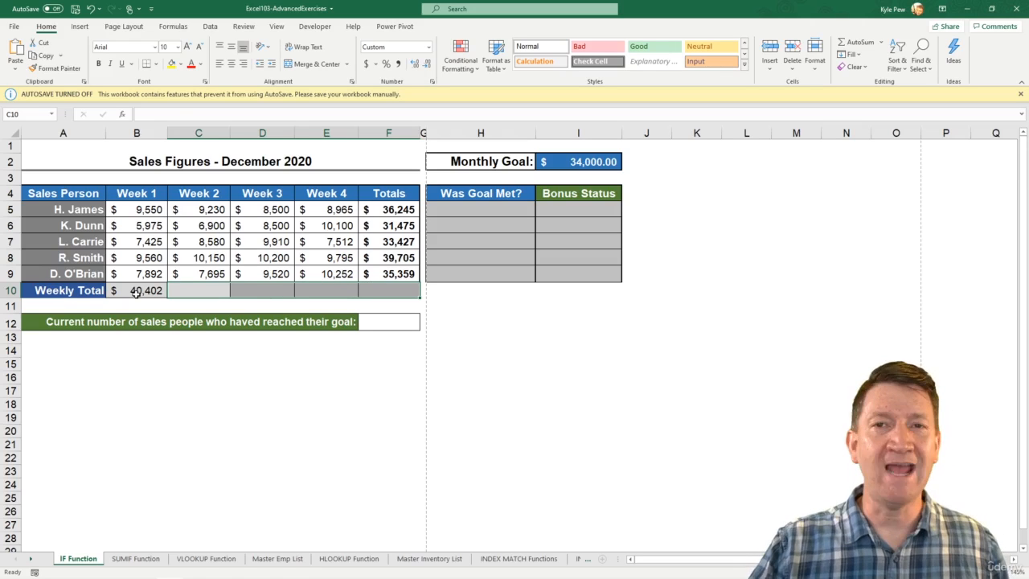
click(136, 289)
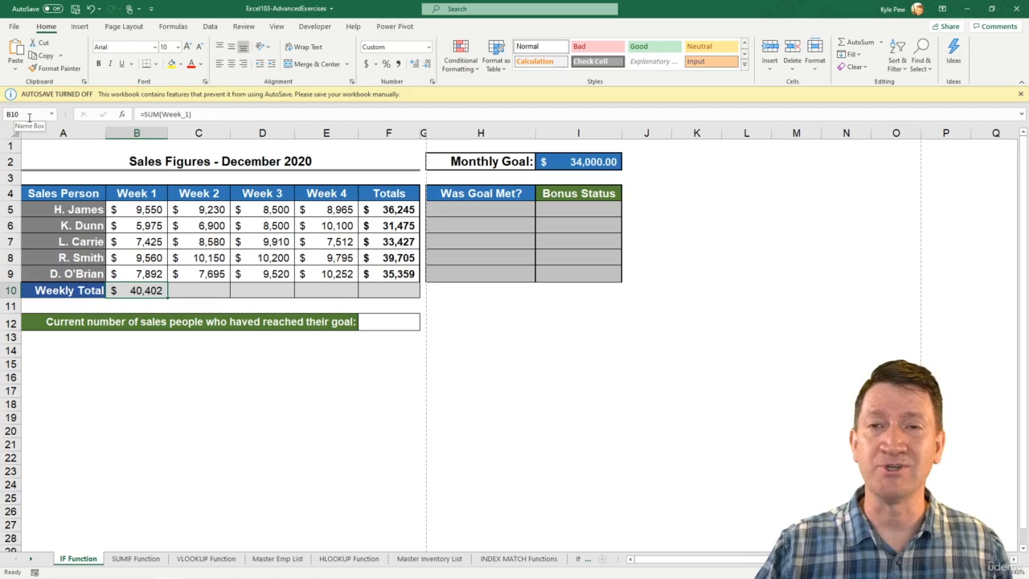
- Show the Formulas ribbon with its defined-name tools
click(174, 26)
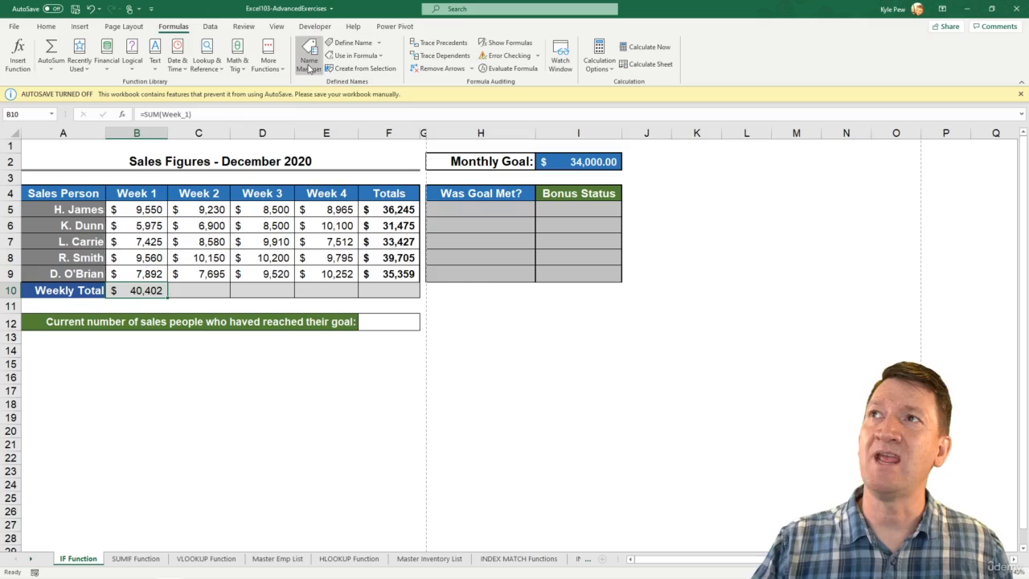
- In Name Manager, delete Gross_Margin and the other #REF! name so only Week_1 remains
click(309, 55)
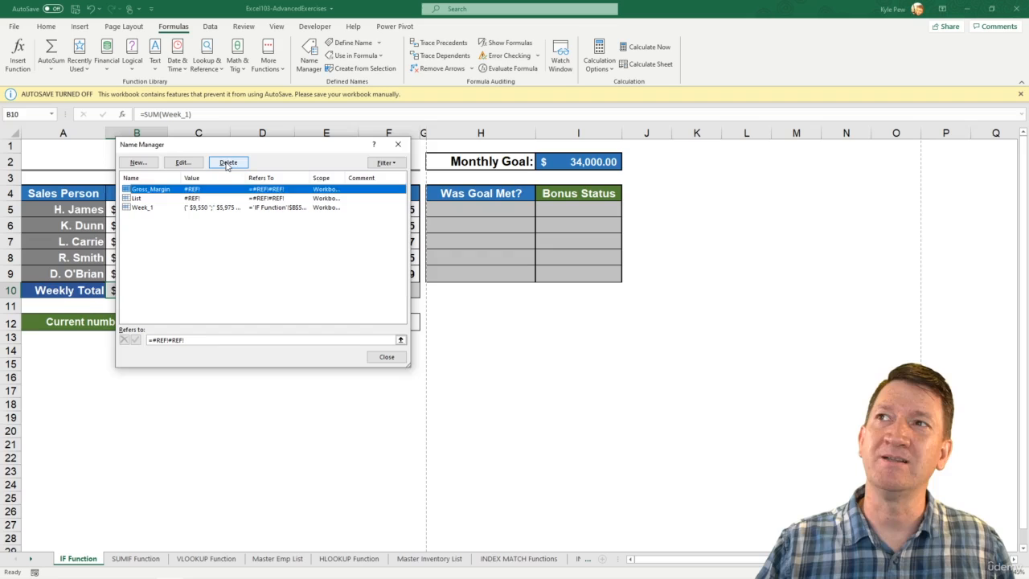
click(229, 161)
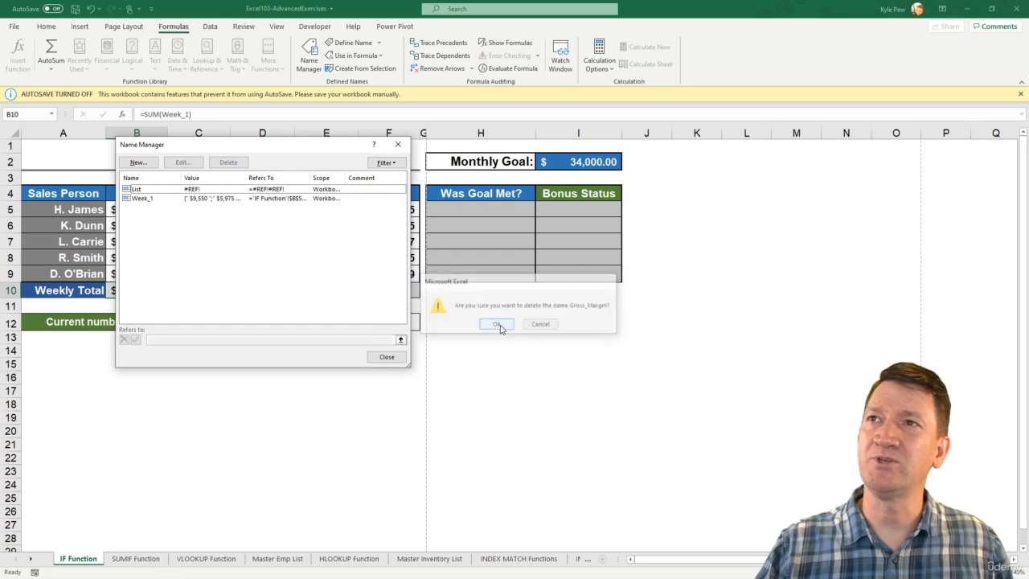
click(496, 325)
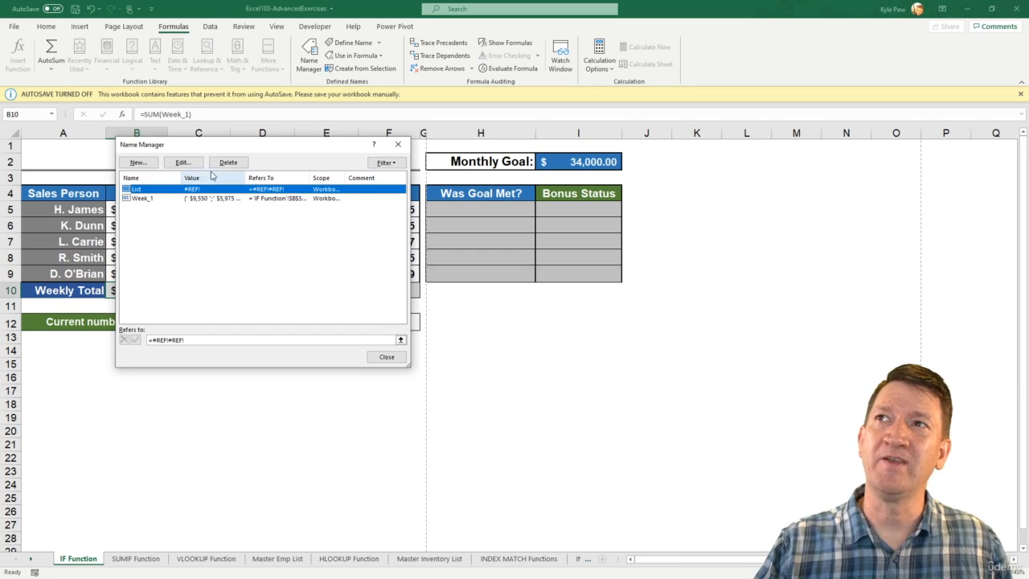
click(228, 161)
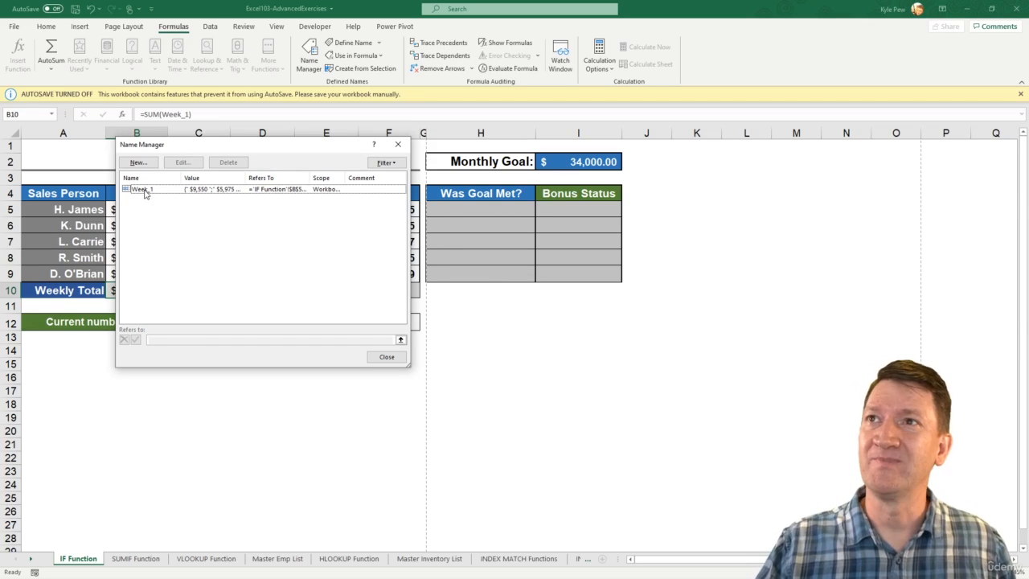
click(141, 188)
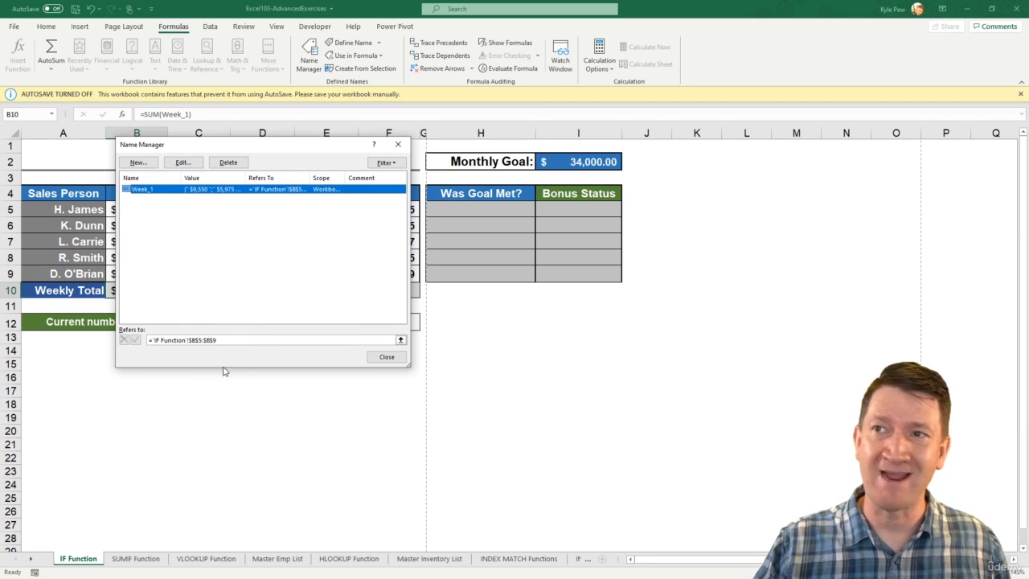
mouse_move(257, 365)
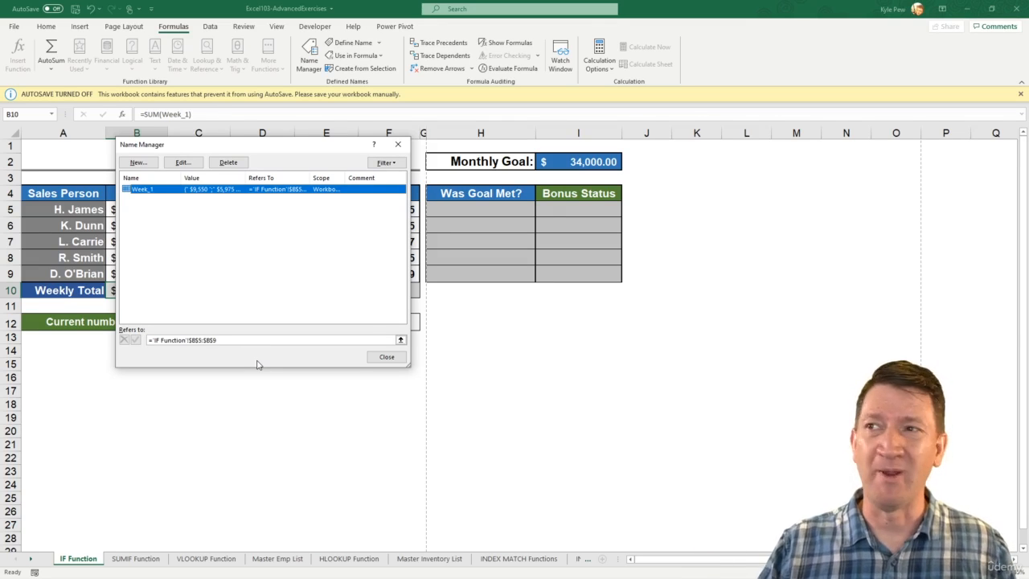
click(385, 357)
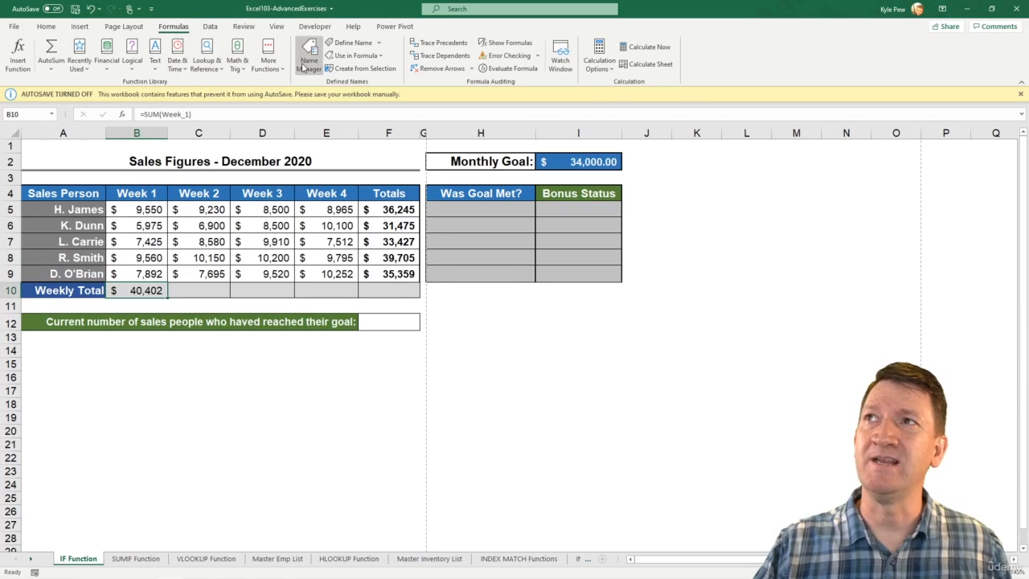
click(309, 55)
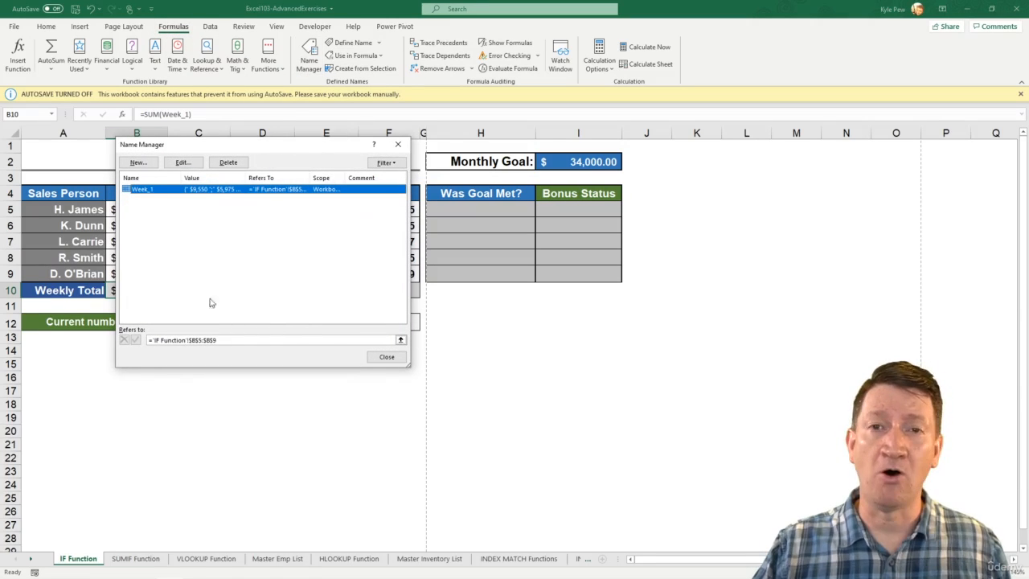
mouse_move(222, 222)
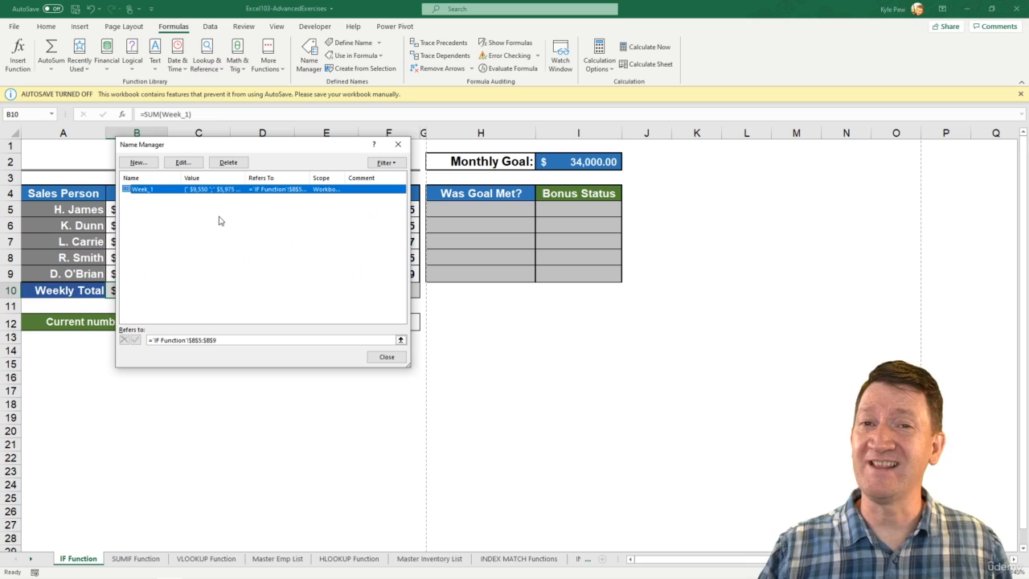